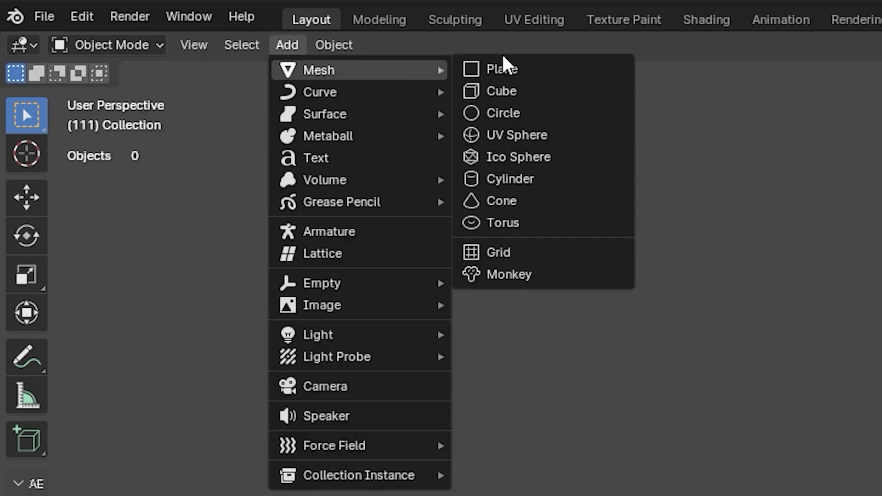
# Step: Add a plane mesh to the empty scene as the floor
pyautogui.click(500, 68)
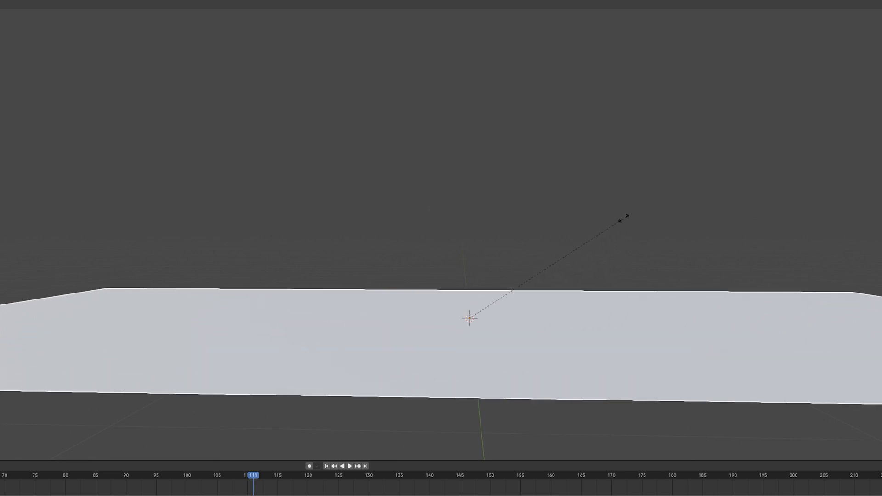
# Step: Enable Collision physics on the floor plane
pyautogui.click(205, 270)
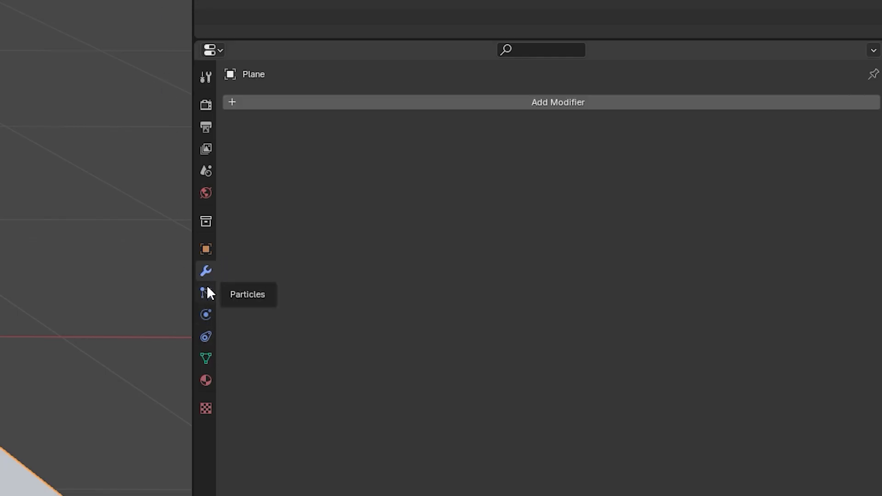
pyautogui.click(205, 314)
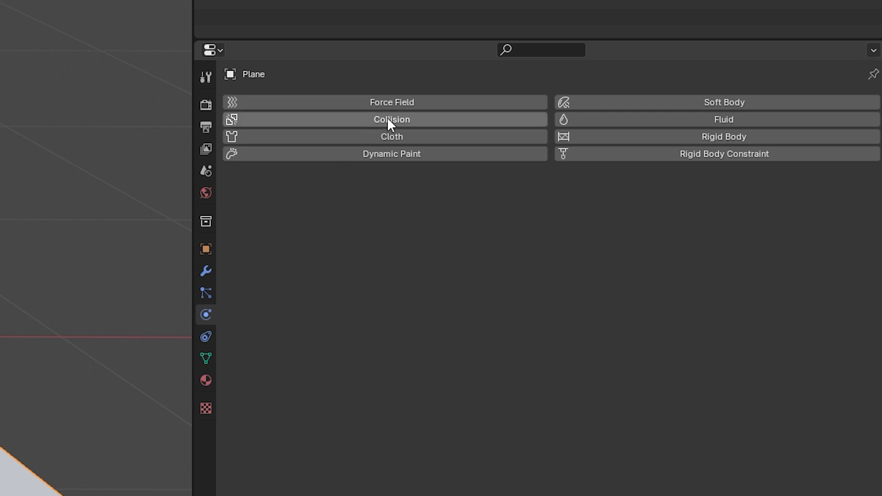
pyautogui.click(391, 119)
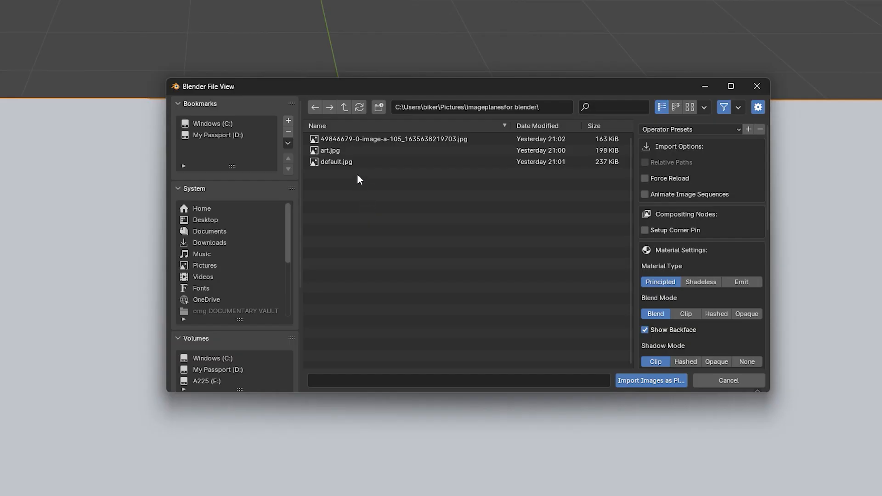
# Step: Import default.jpg as an image plane
pyautogui.click(336, 162)
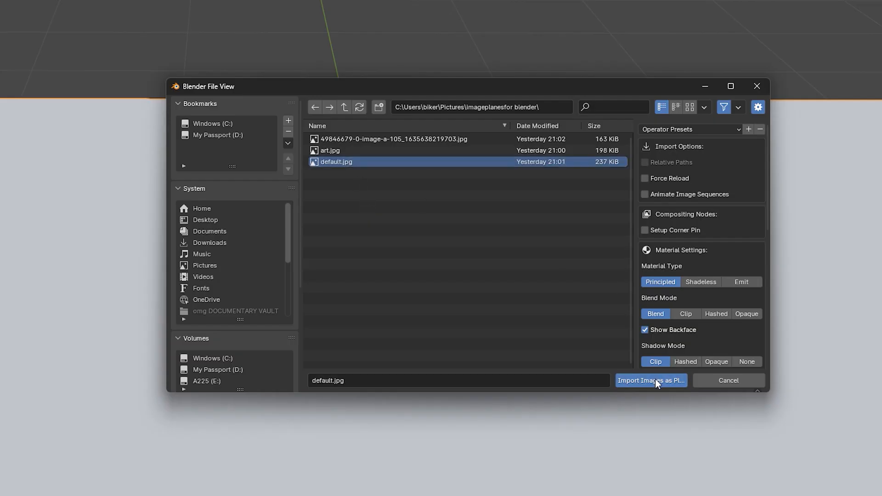
pyautogui.click(651, 381)
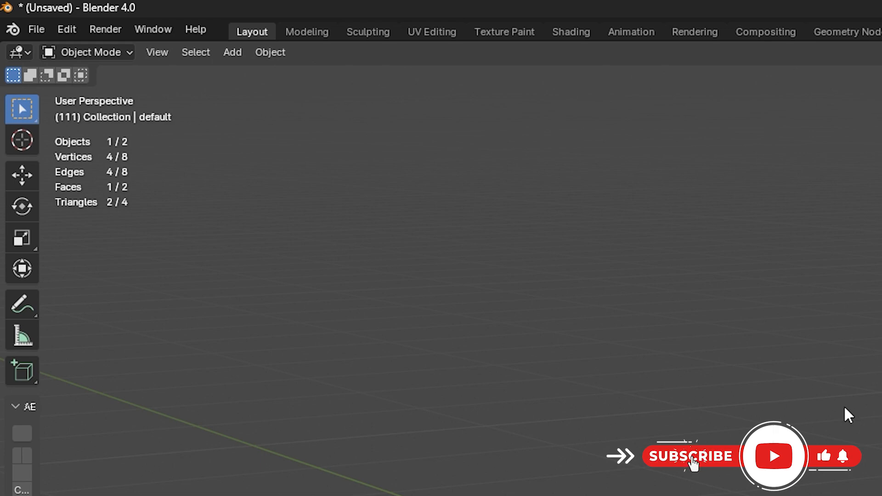
# Step: Subdivide the newspaper plane's mesh into more faces
pyautogui.click(87, 51)
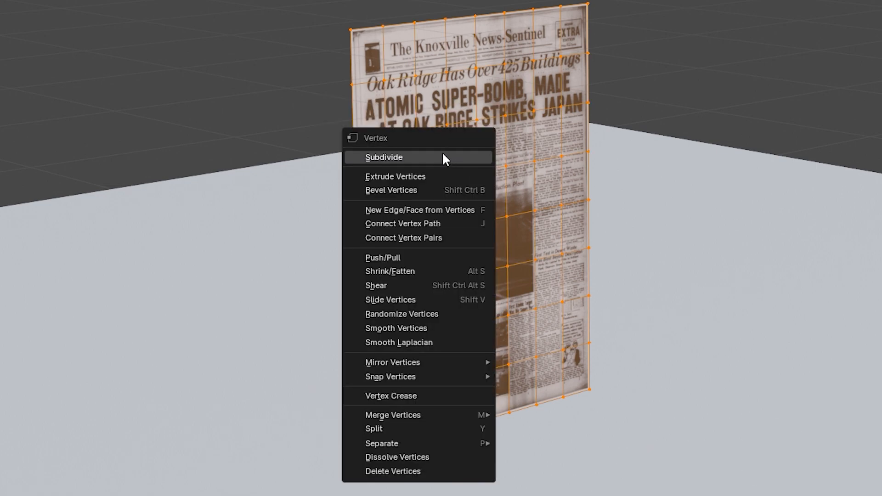
pyautogui.click(383, 157)
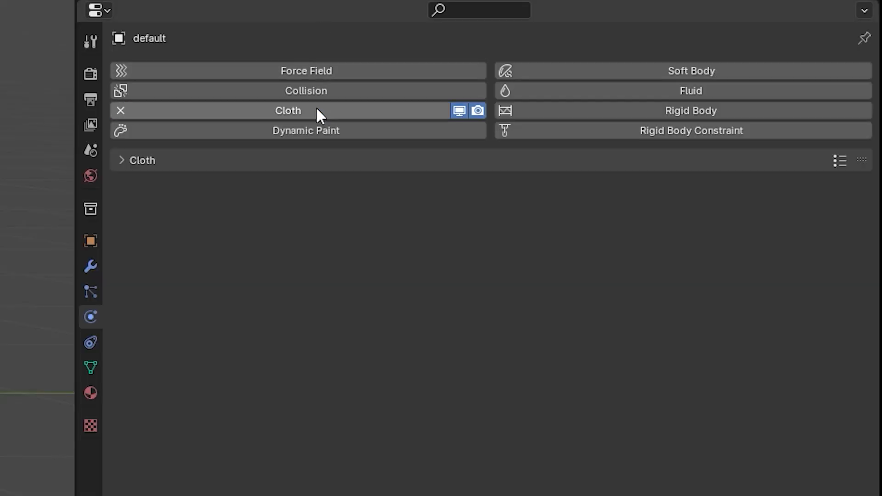
# Step: Add soft body physics to the newspaper with self collision on and goal off
pyautogui.click(690, 70)
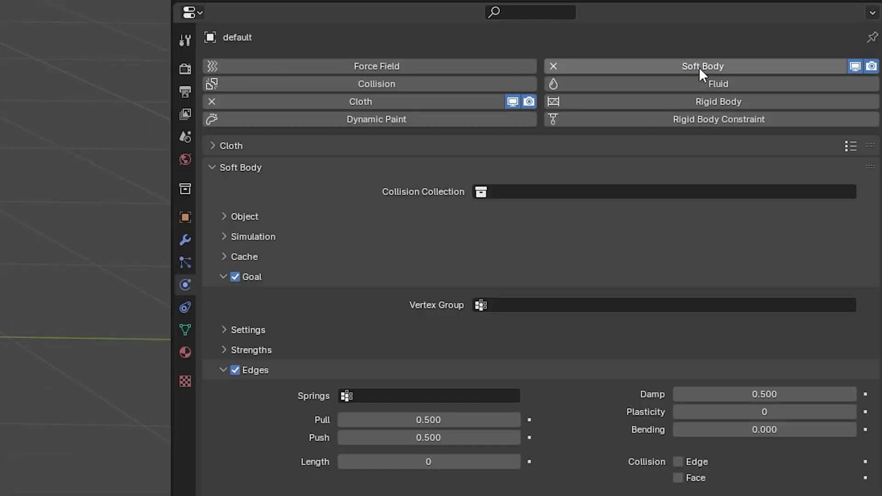
pyautogui.click(224, 370)
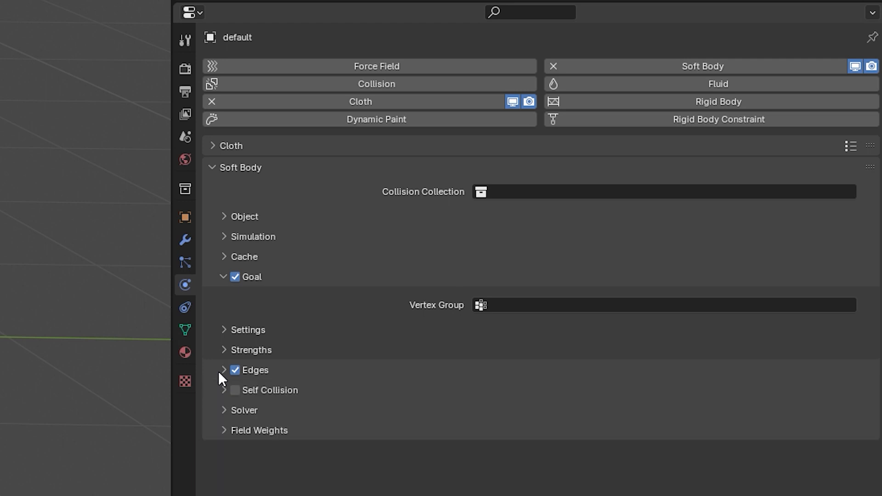
pyautogui.click(234, 390)
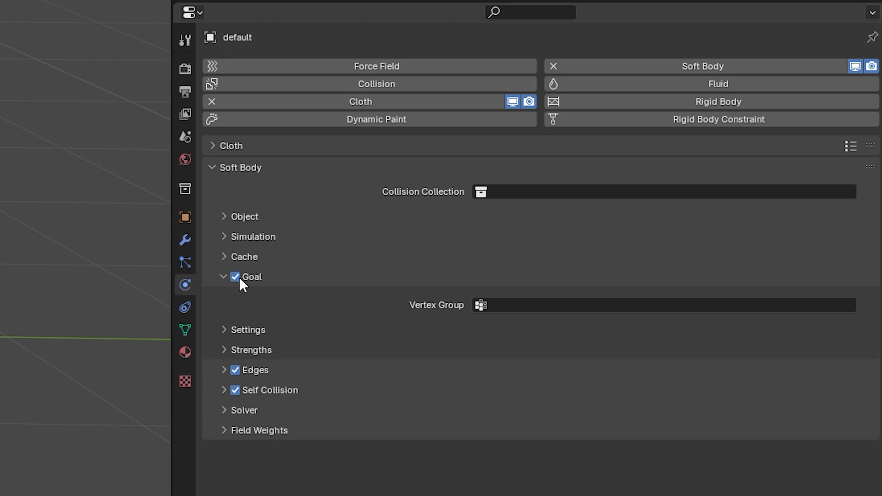
pyautogui.click(235, 277)
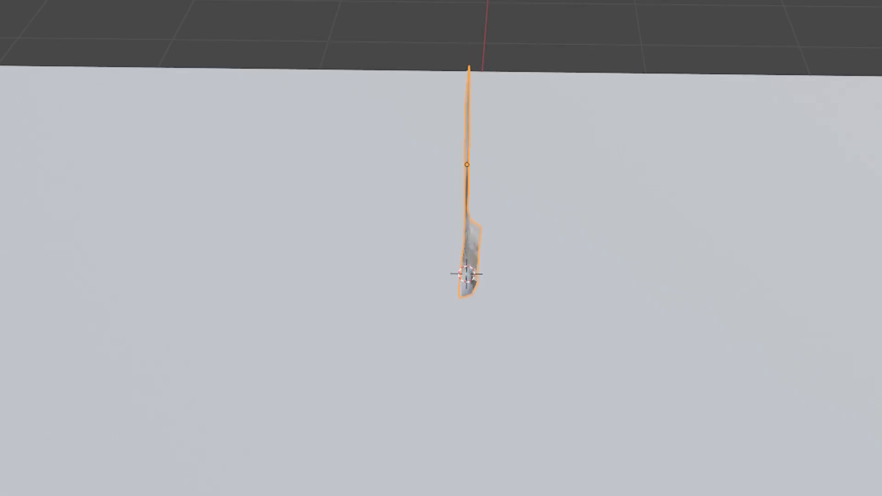
# Step: Play the timeline so the newspaper soft body falls
pyautogui.click(231, 10)
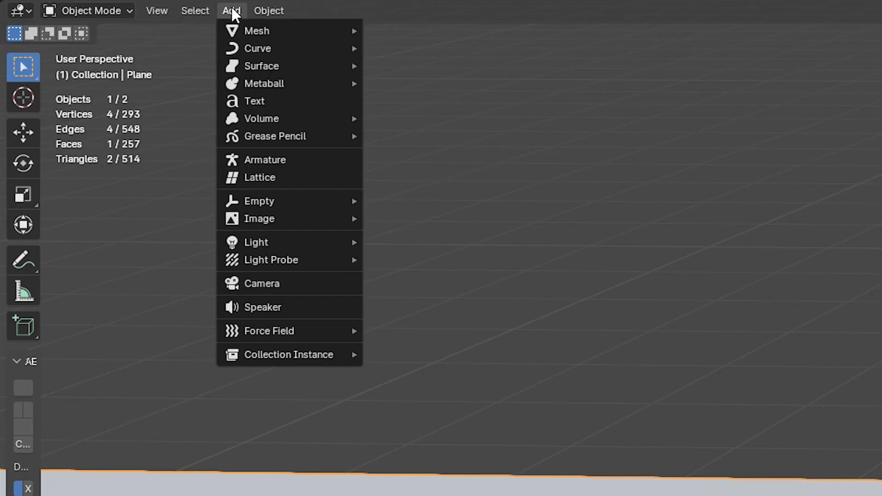
pyautogui.moveTo(268, 330)
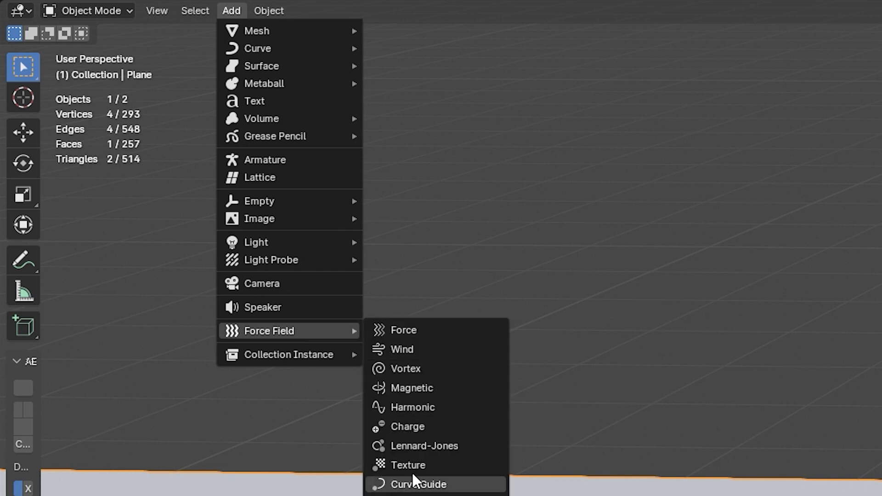
# Step: Add a wind force field and pause playback once the newspaper lies flat
pyautogui.click(417, 484)
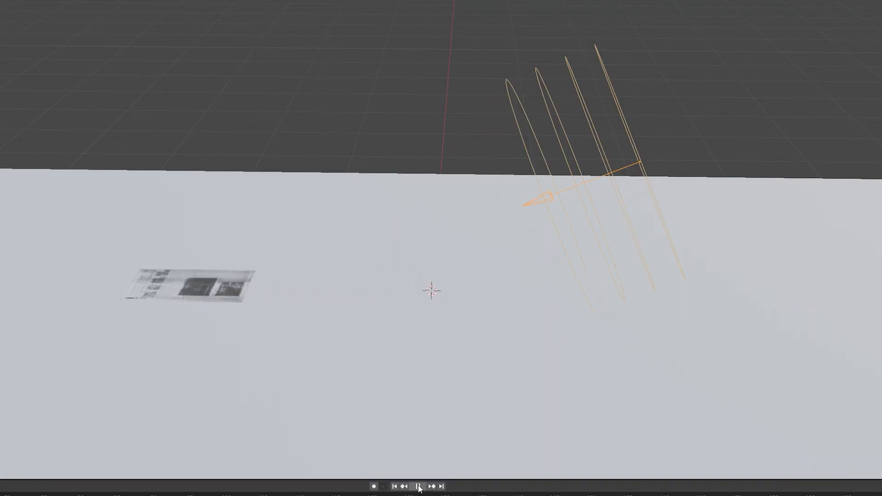
pyautogui.click(191, 44)
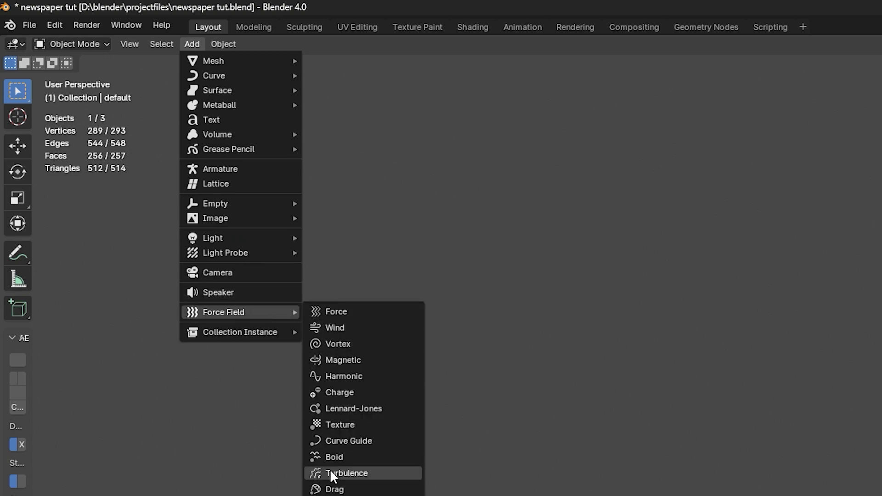
# Step: Add a Turbulence force field beside the newspaper
pyautogui.click(346, 473)
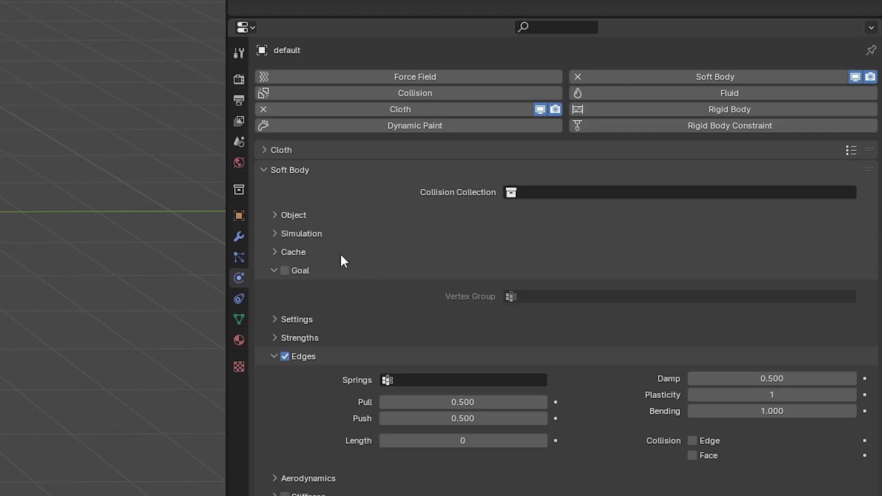
# Step: Expand the newspaper soft body's Cache panel showing the 250-frame bake settings
pyautogui.click(292, 253)
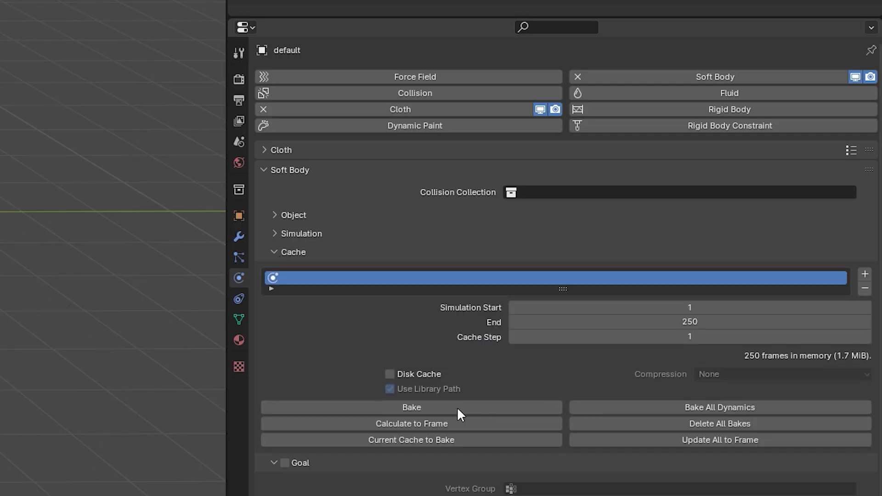